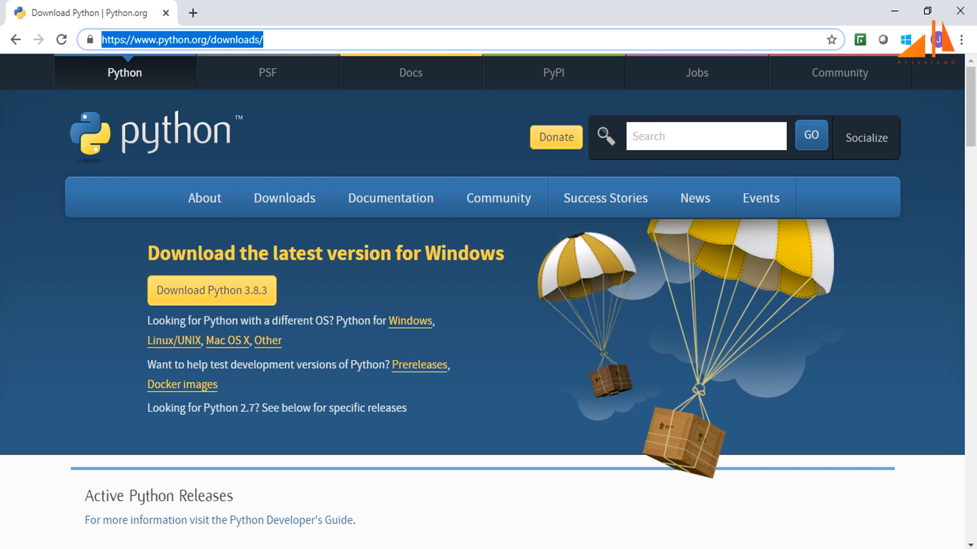
Step: Scroll the downloads page to the 'Looking for a specific release?' table
scroll(down, 3)
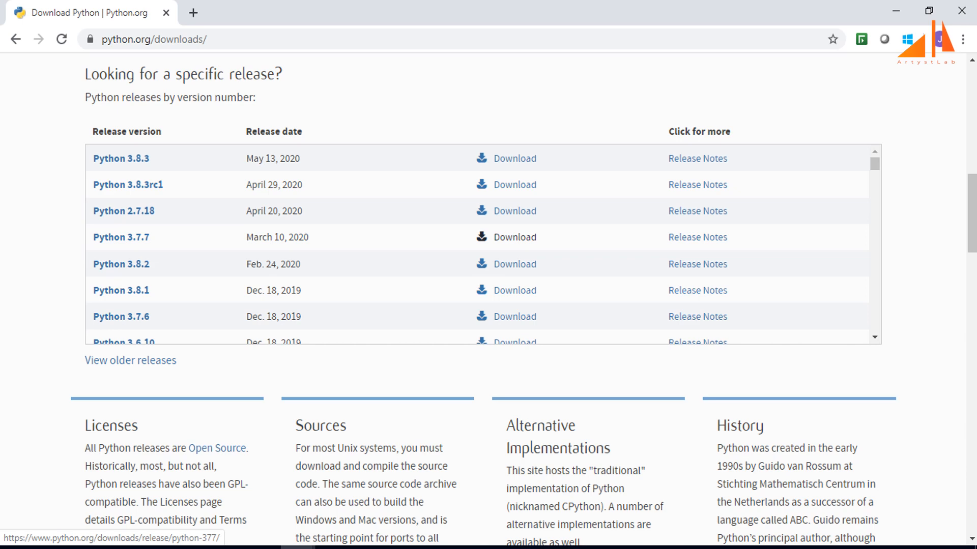
Step: From the Python 3.7.7 release page, download the Windows x86-64 executable installer
click(122, 237)
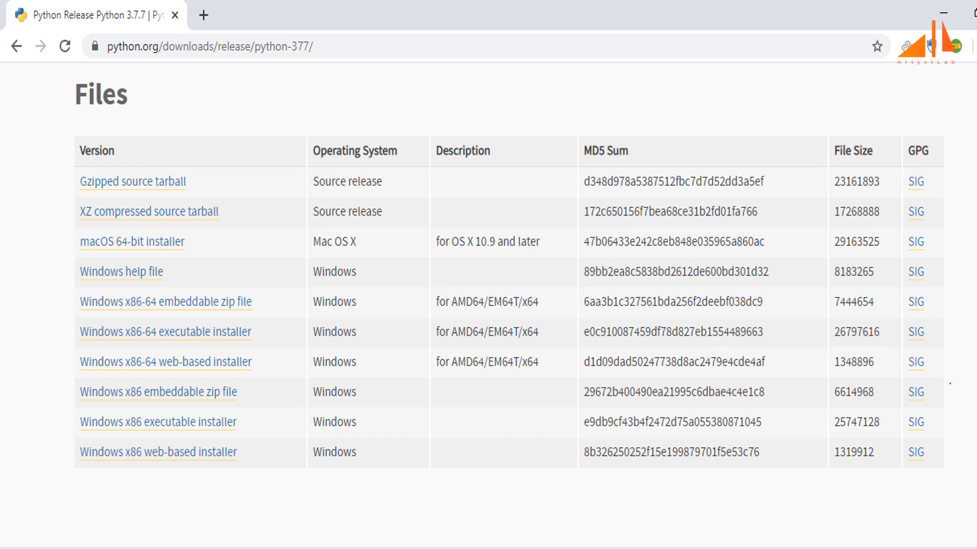
click(165, 332)
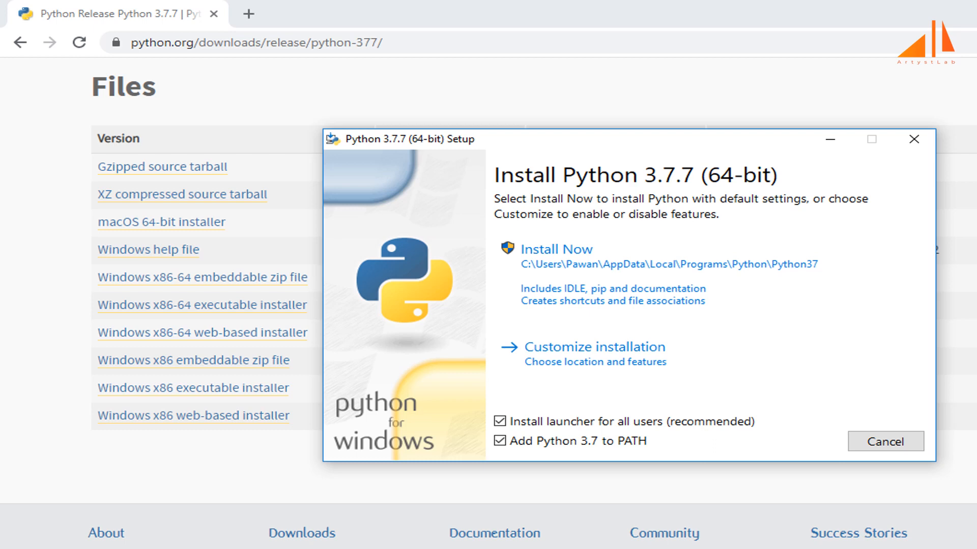
Step: Choose Customize installation and keep all Optional Features ticked, reaching Advanced Options
click(593, 347)
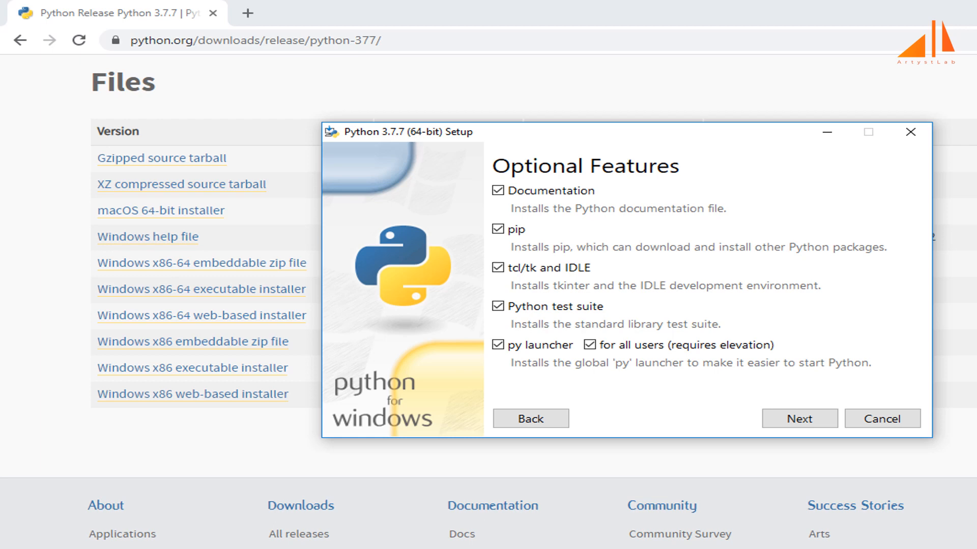
click(799, 418)
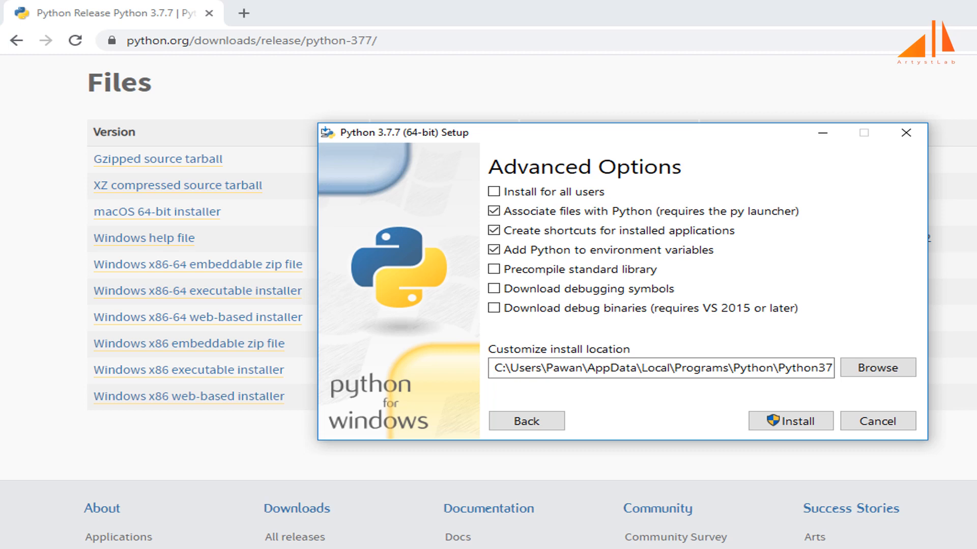
Step: Install Python 3.7.7 with the advanced options, then reach the Anaconda Individual Edition page
click(790, 421)
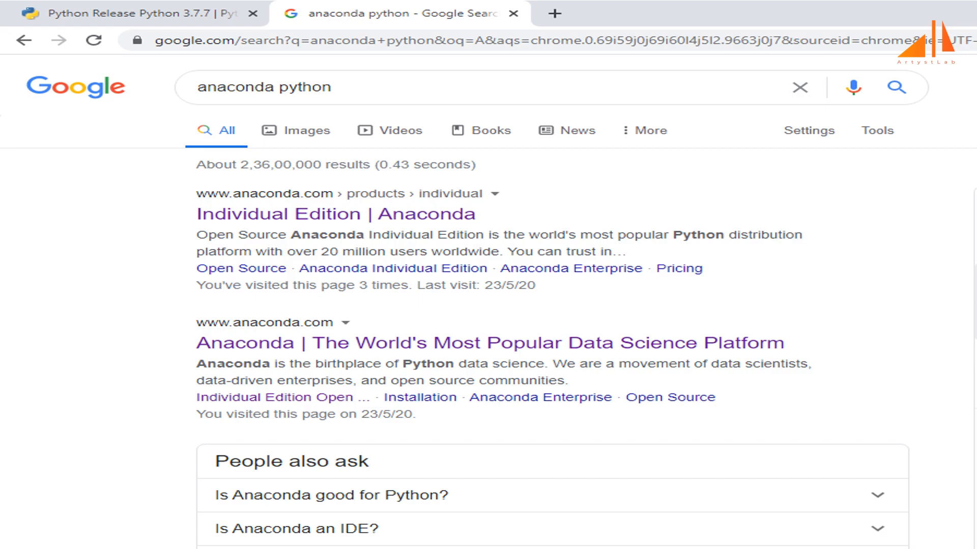
click(335, 214)
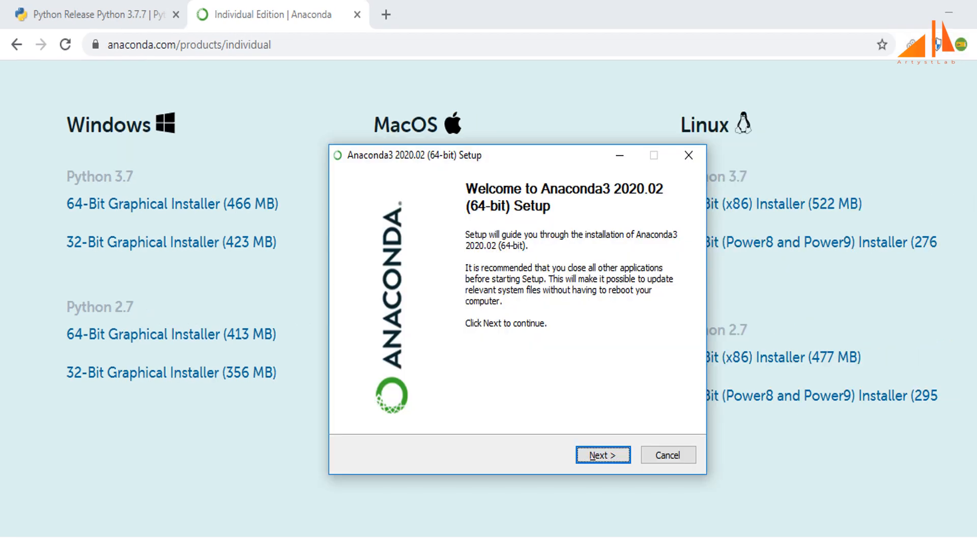
Step: Install Anaconda3 2020.02 for Just Me in the default folder, both advanced options unticked
click(601, 455)
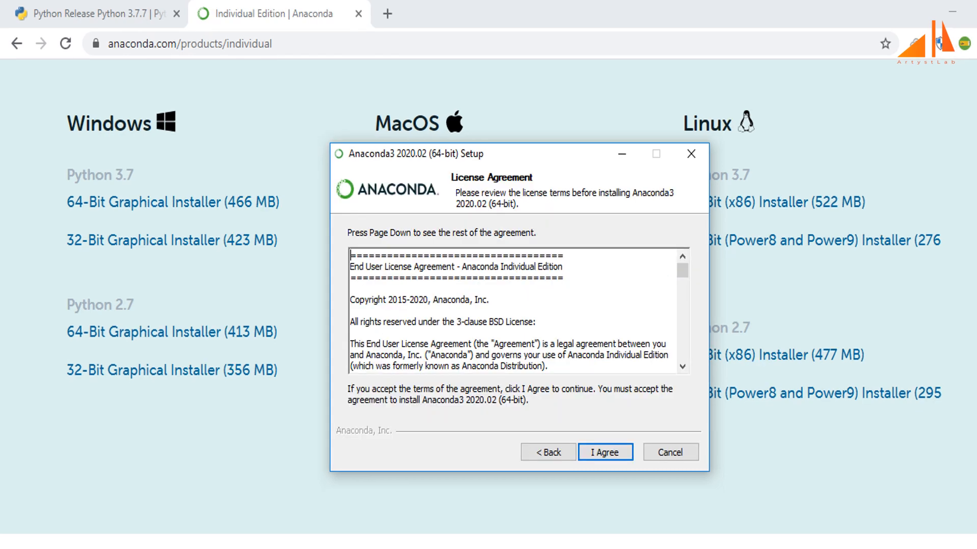
click(603, 452)
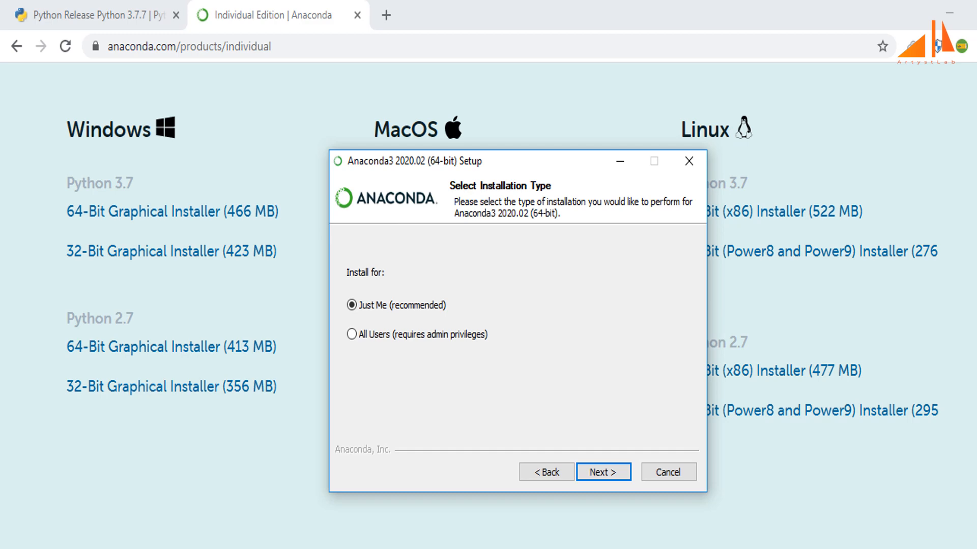
click(602, 471)
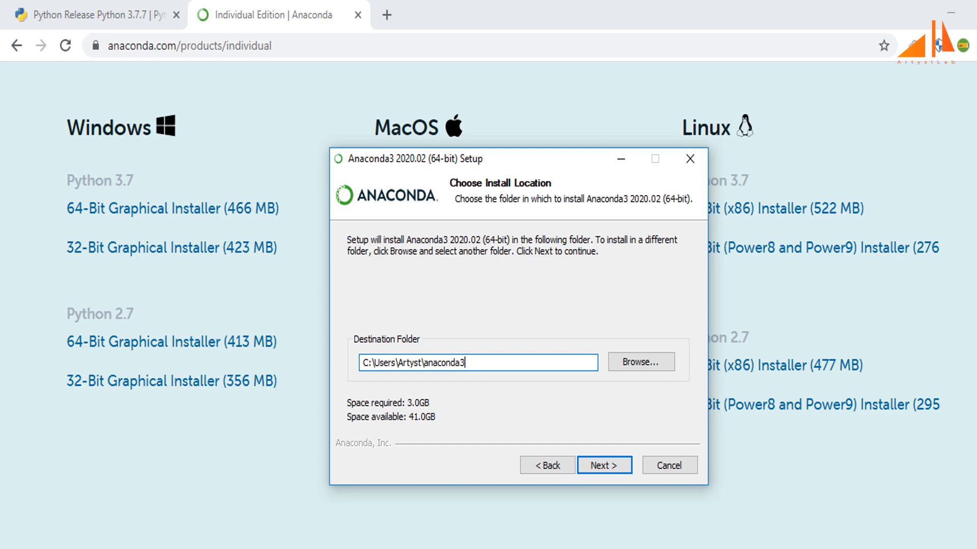
click(603, 465)
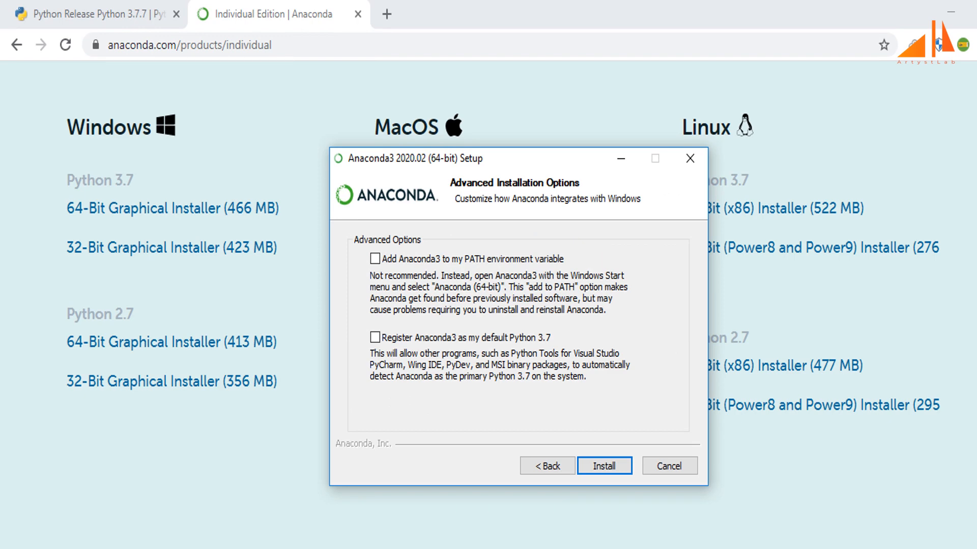
click(602, 465)
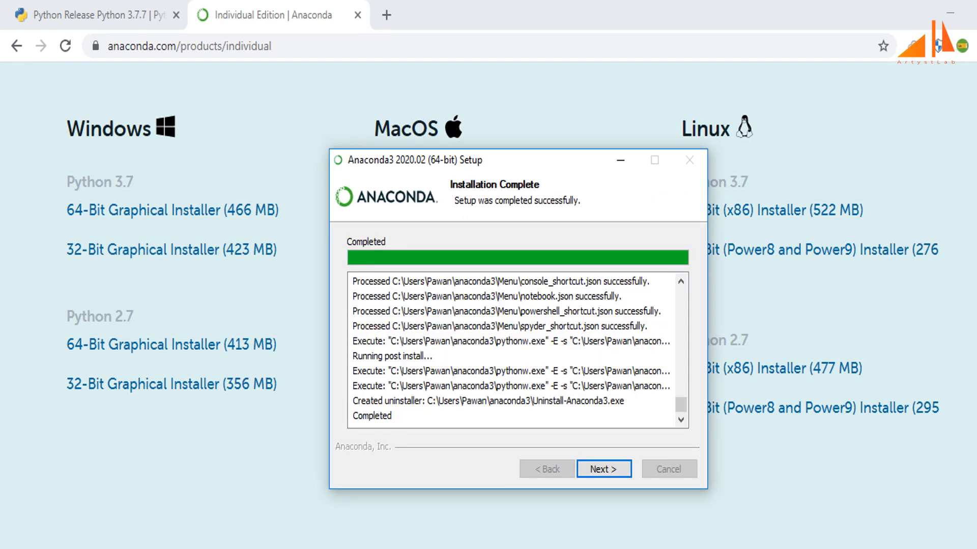
Step: Move past the Anaconda installation-complete screen toward Finish
click(601, 469)
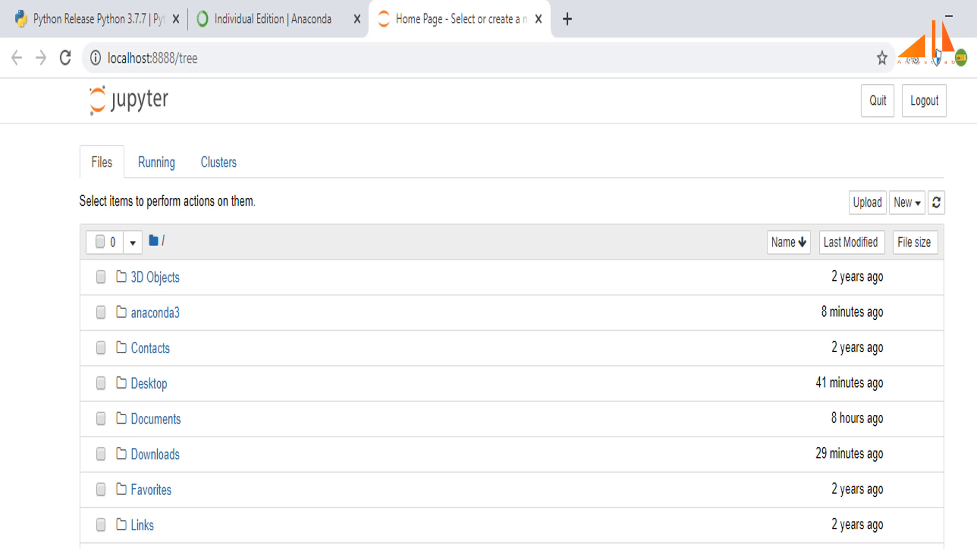
Step: Create a new Python 3 notebook from the Jupyter home page's New menu
click(905, 202)
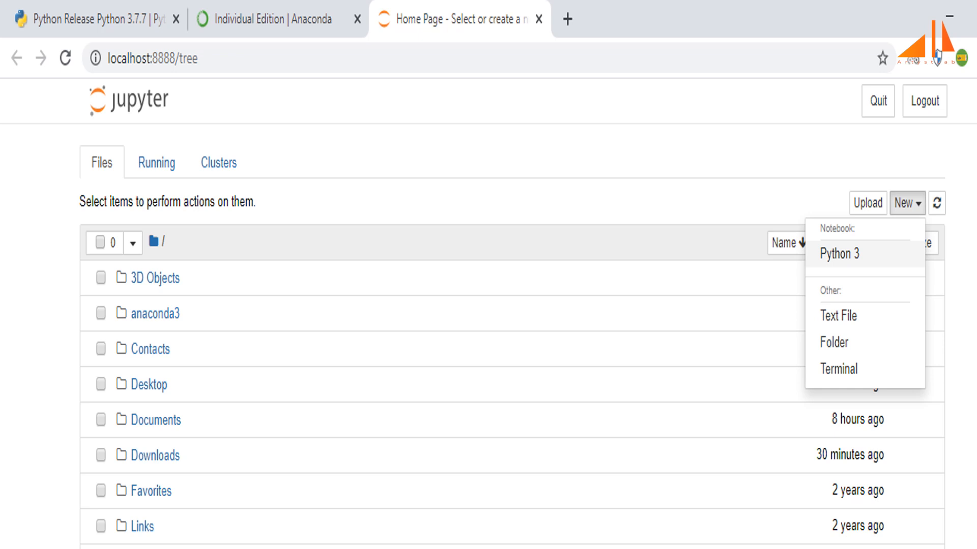
click(840, 253)
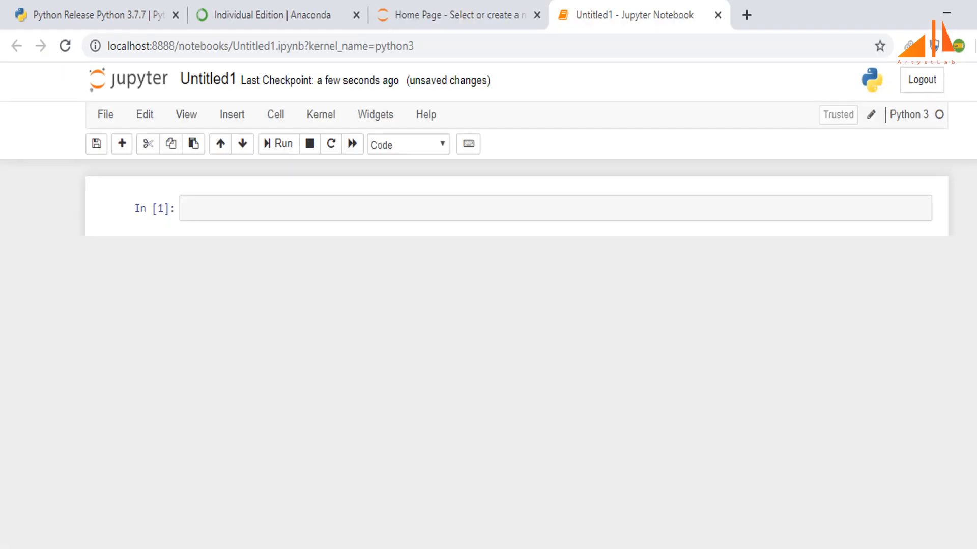